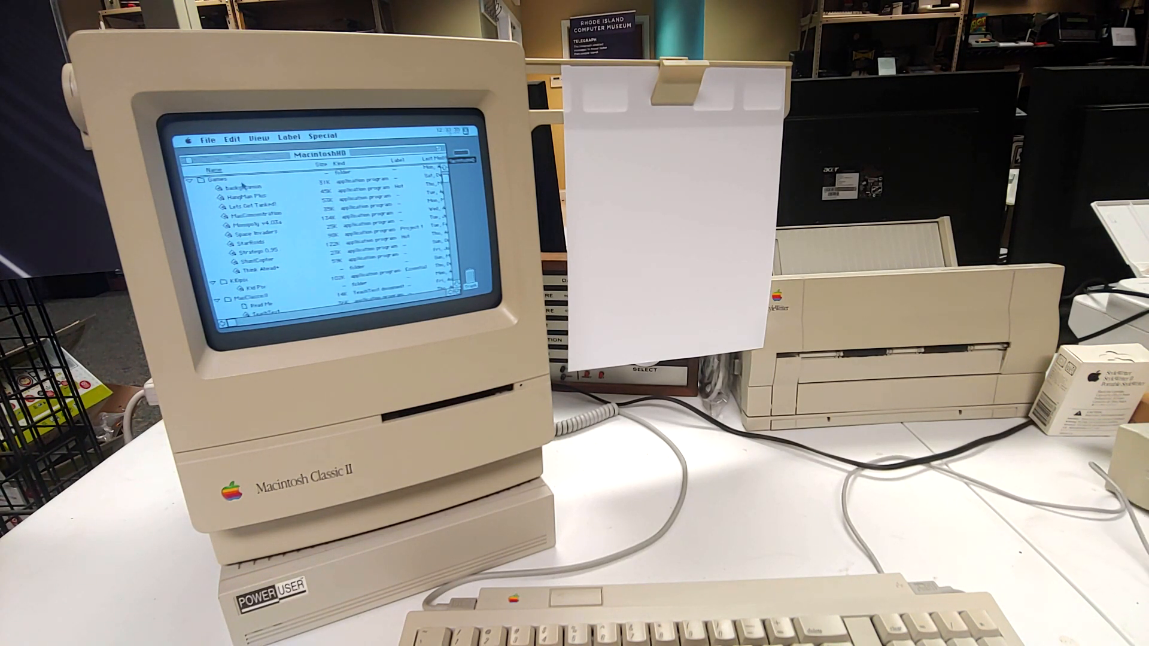
Step: Close the machine information window, then launch and start a Space Invaders game
left_click(193, 137)
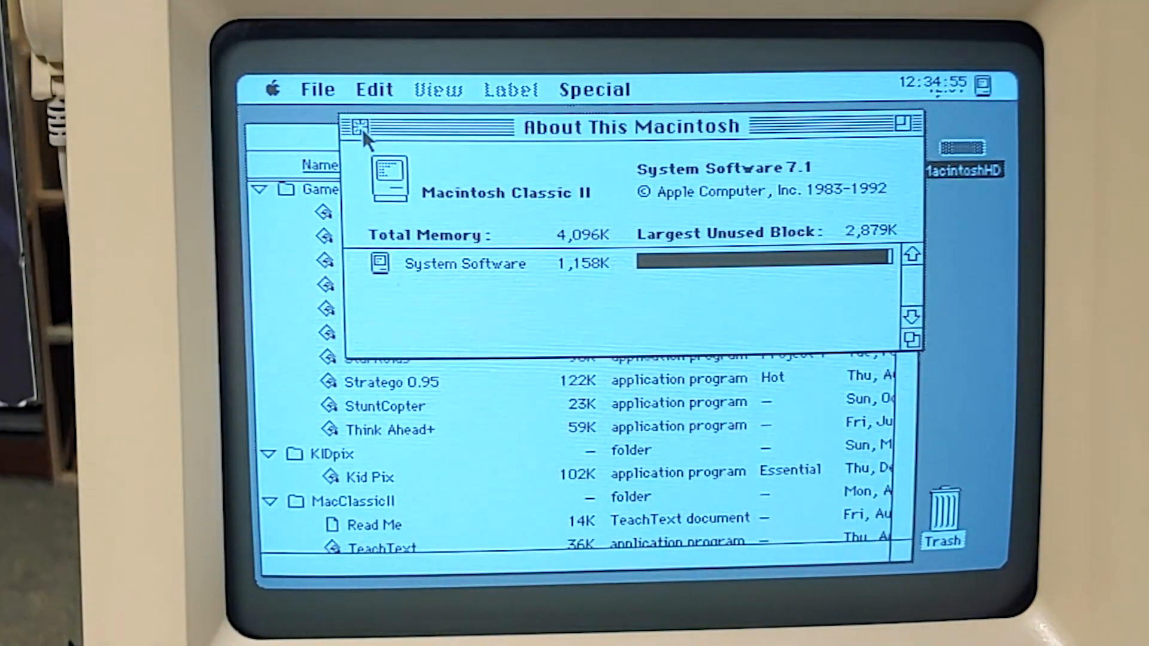
left_click(359, 126)
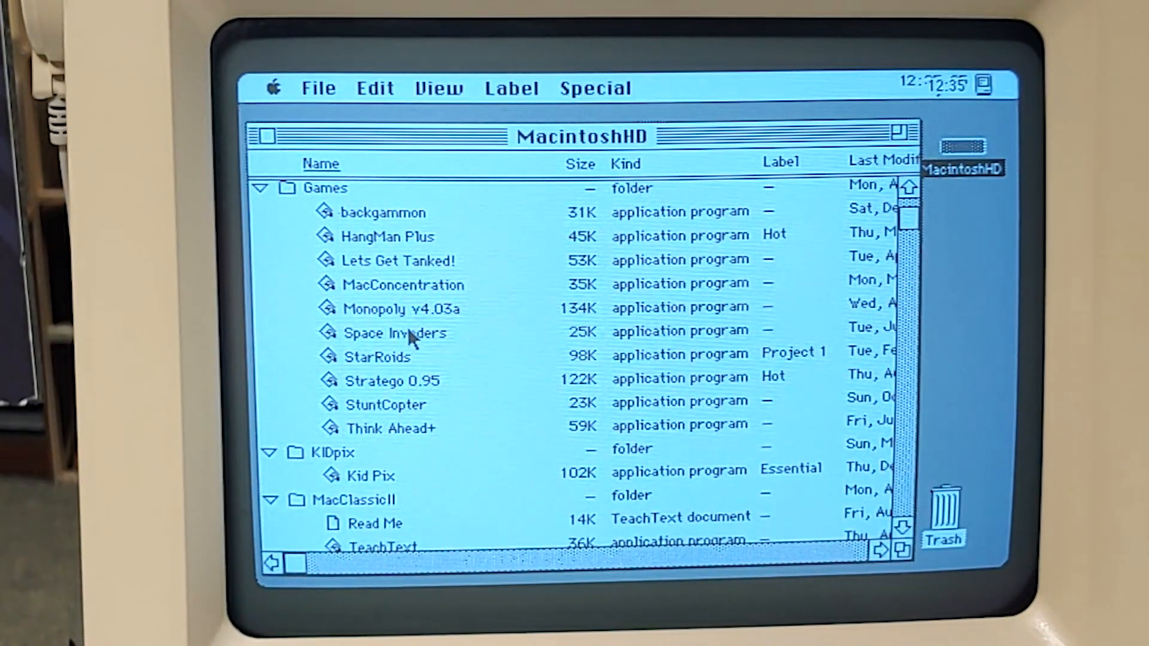
left_click(394, 333)
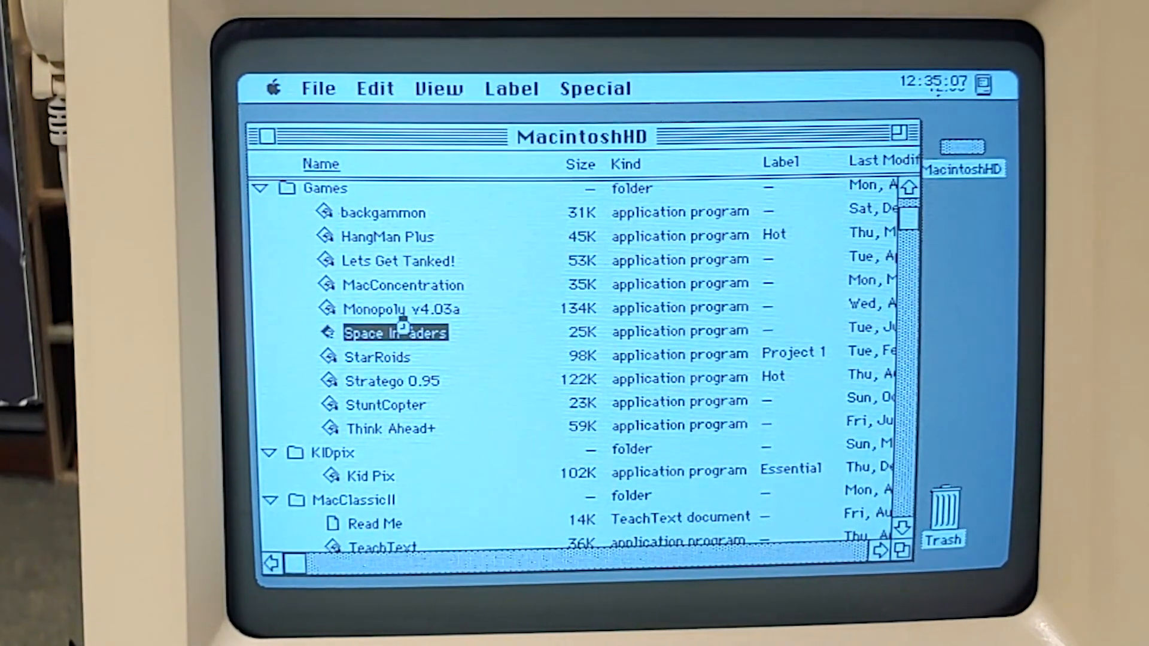
double_click(394, 332)
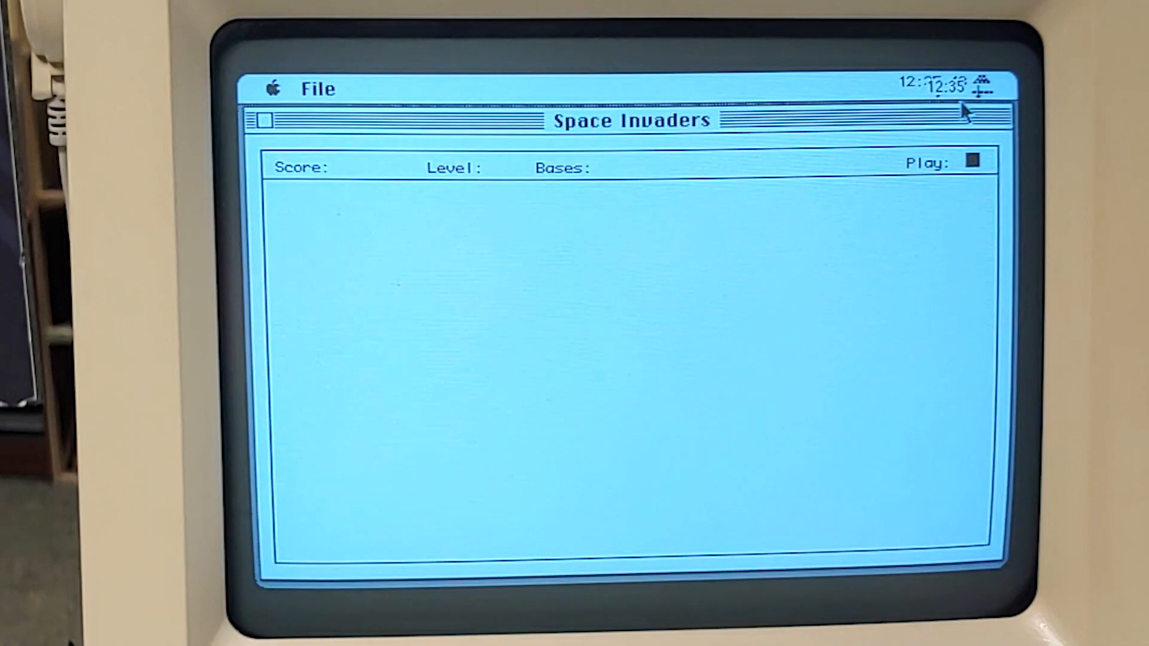
mouse_move(952, 106)
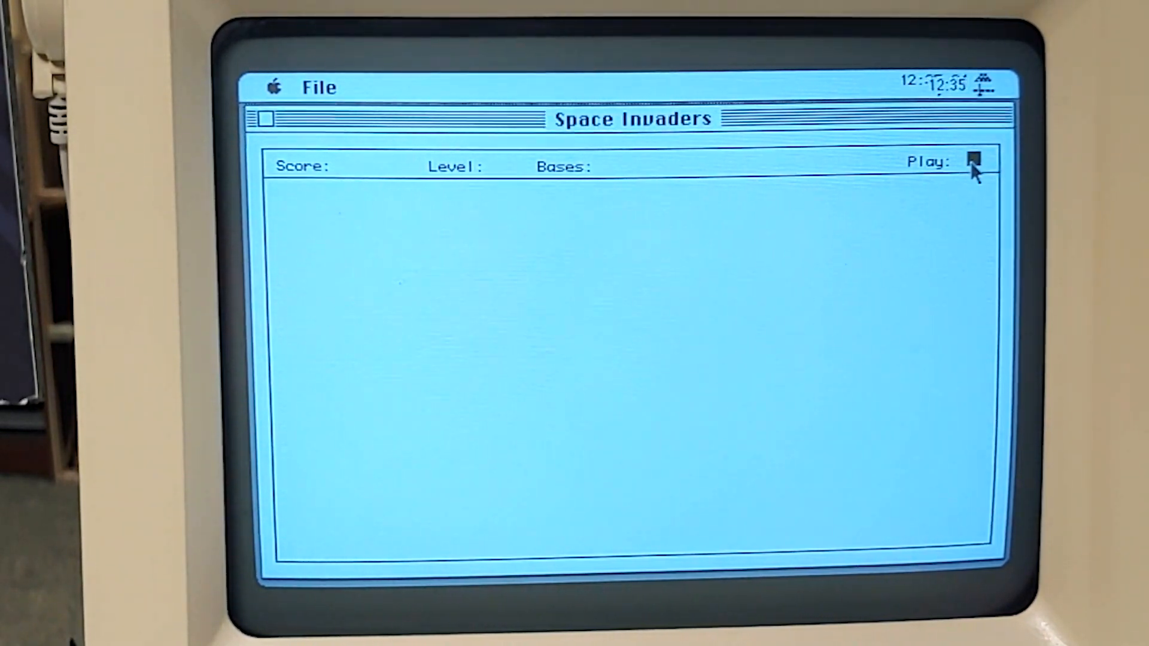
left_click(975, 160)
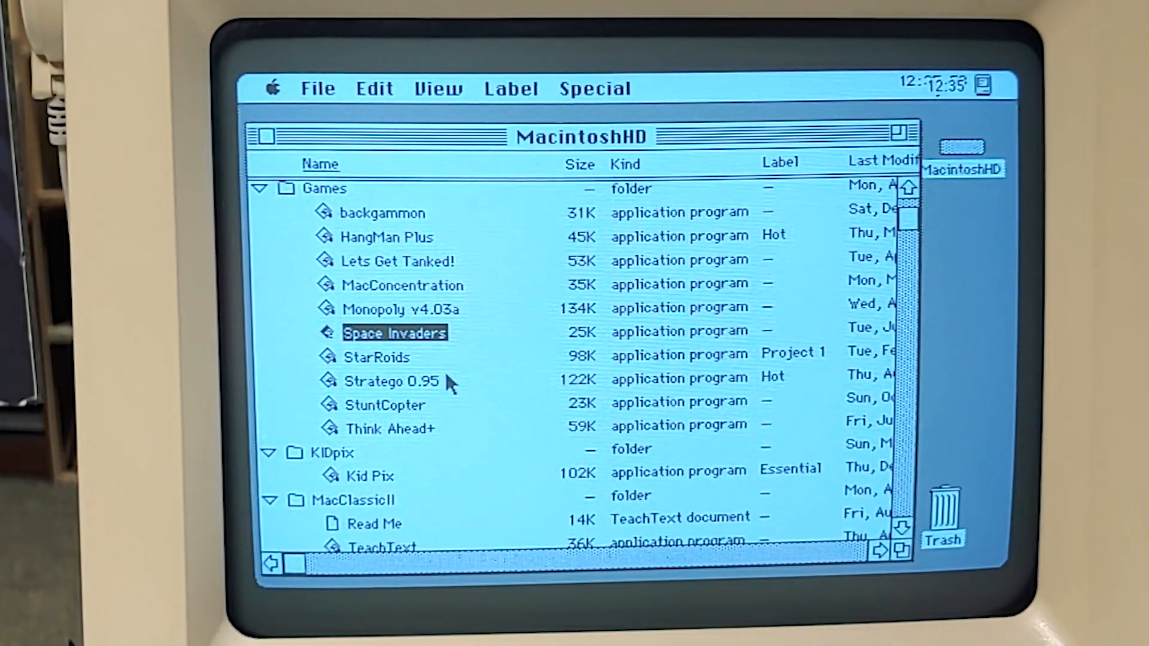
mouse_move(561, 378)
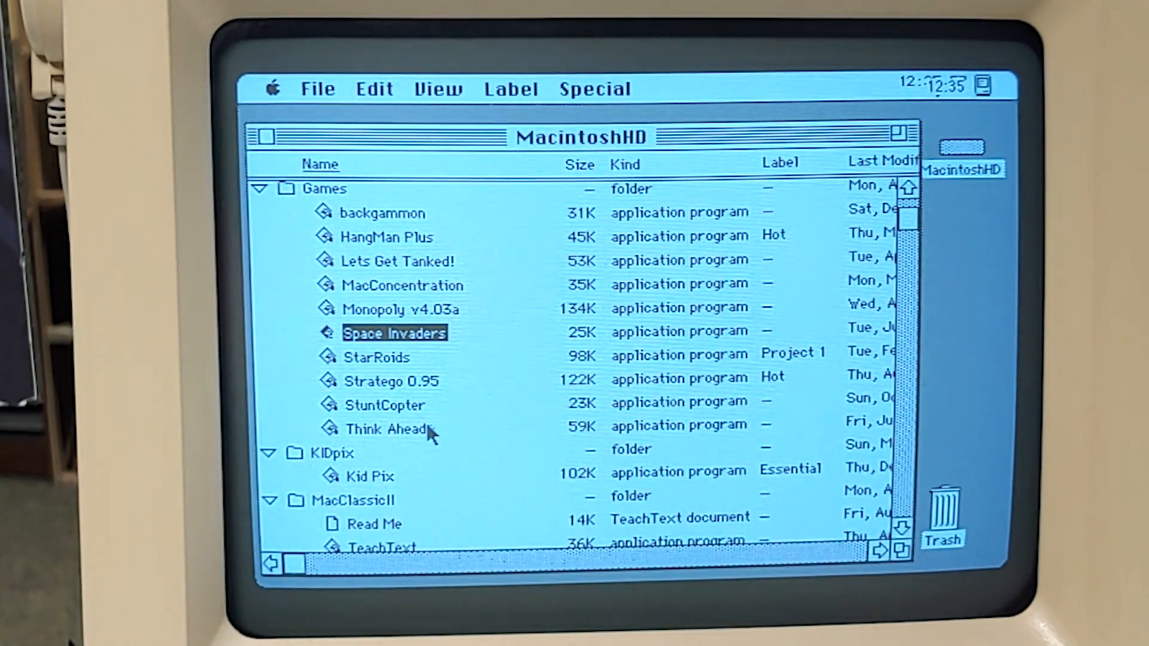
Step: Launch StuntCopter, play rounds reaching a score of 1,310, and exit with Backspace
left_click(384, 405)
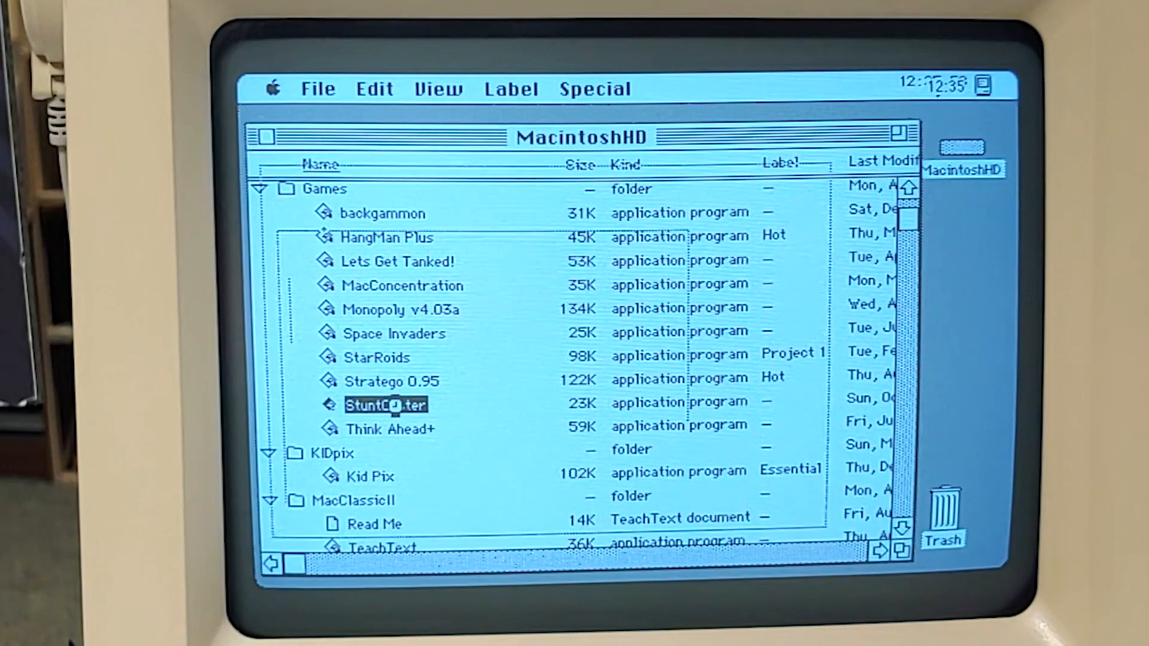
double_click(386, 405)
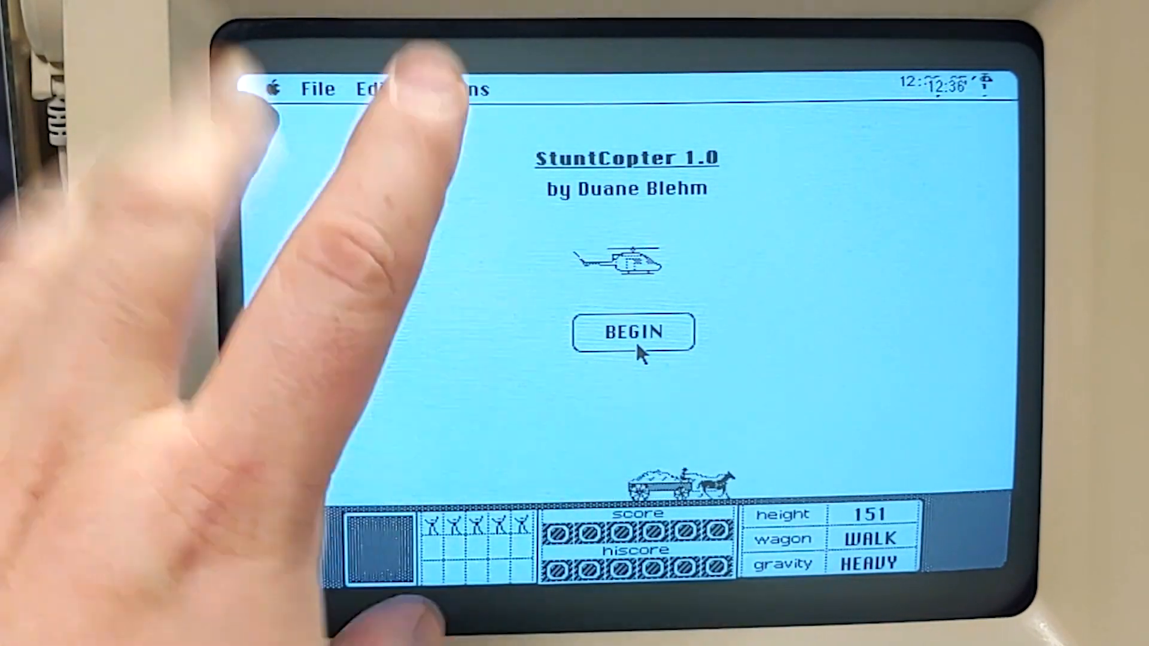
left_click(632, 332)
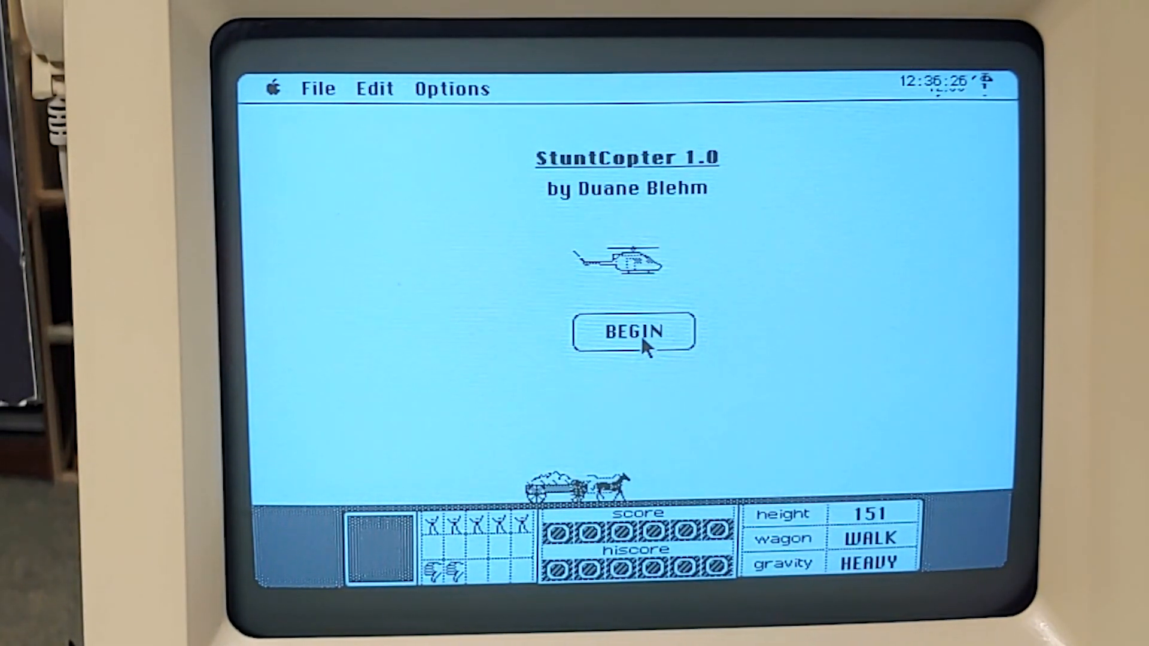
left_click(633, 332)
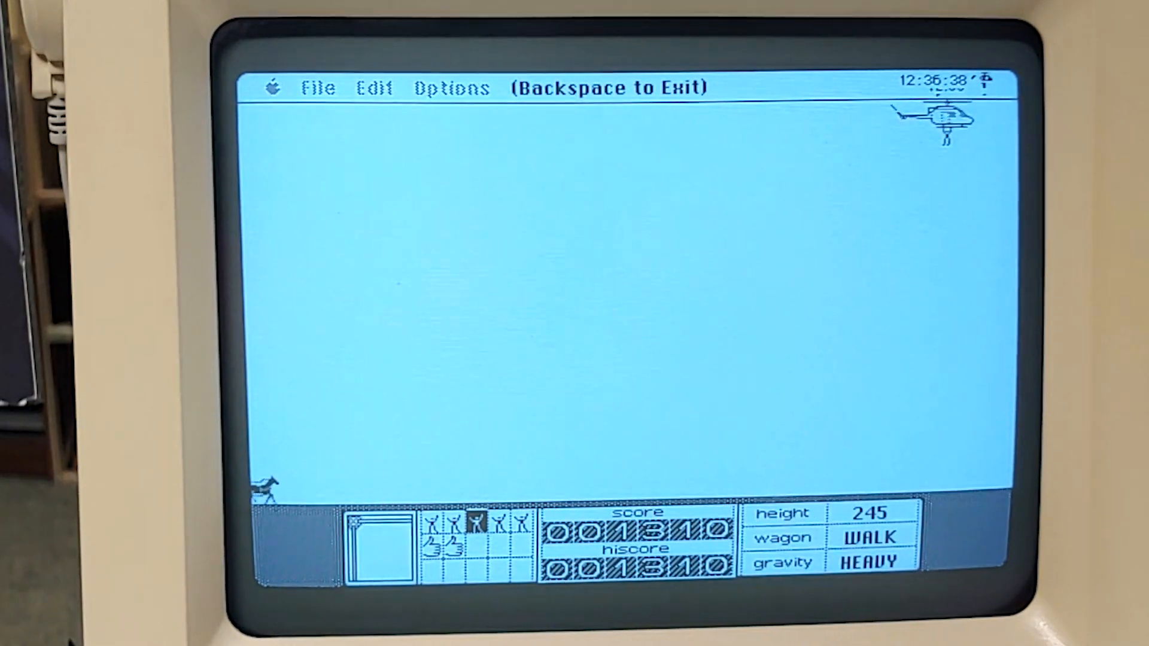
key("Backspace")
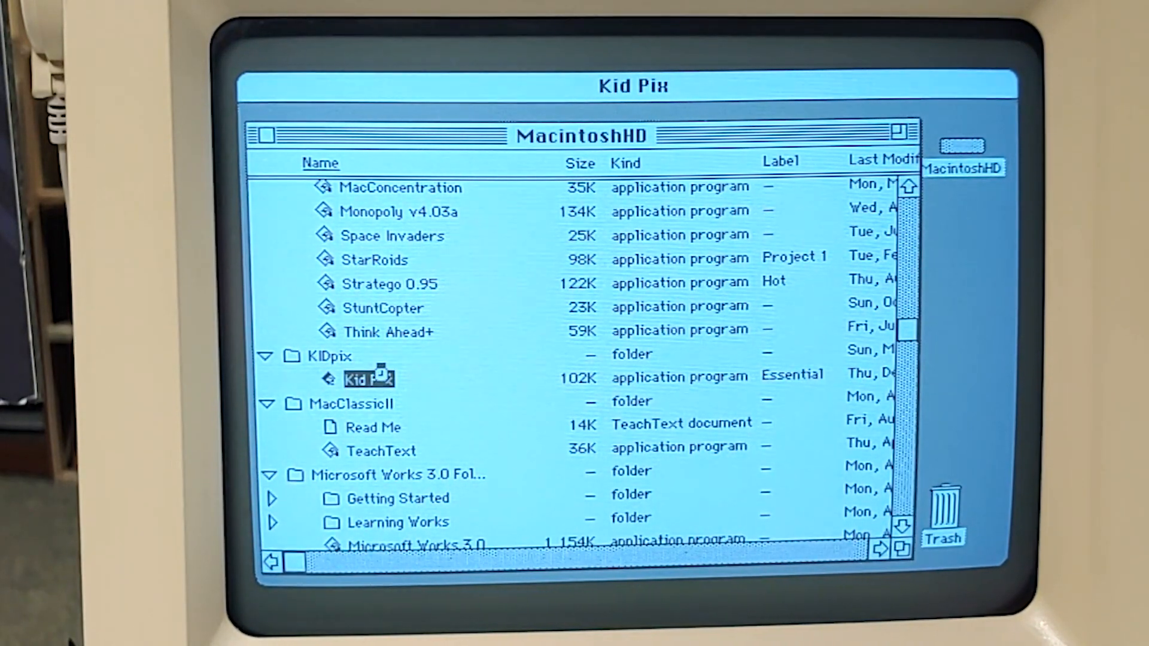
double_click(365, 379)
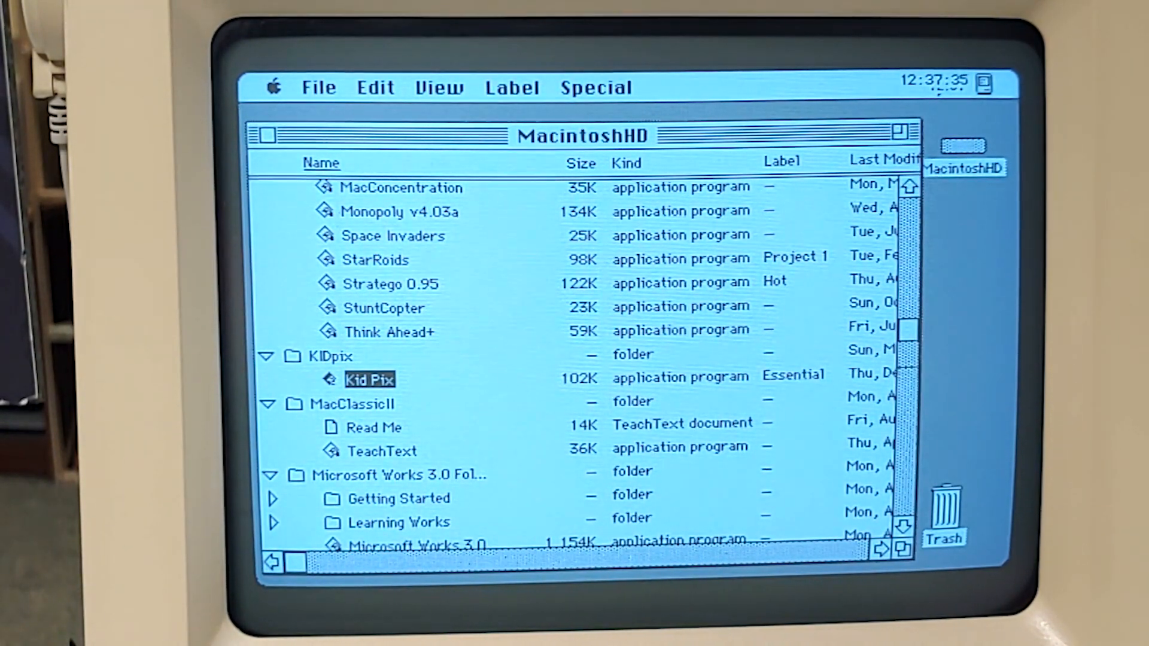
Step: Scroll the MacintoshHD list down to Microsoft Works 3.0 and launch it
scroll("down", 3)
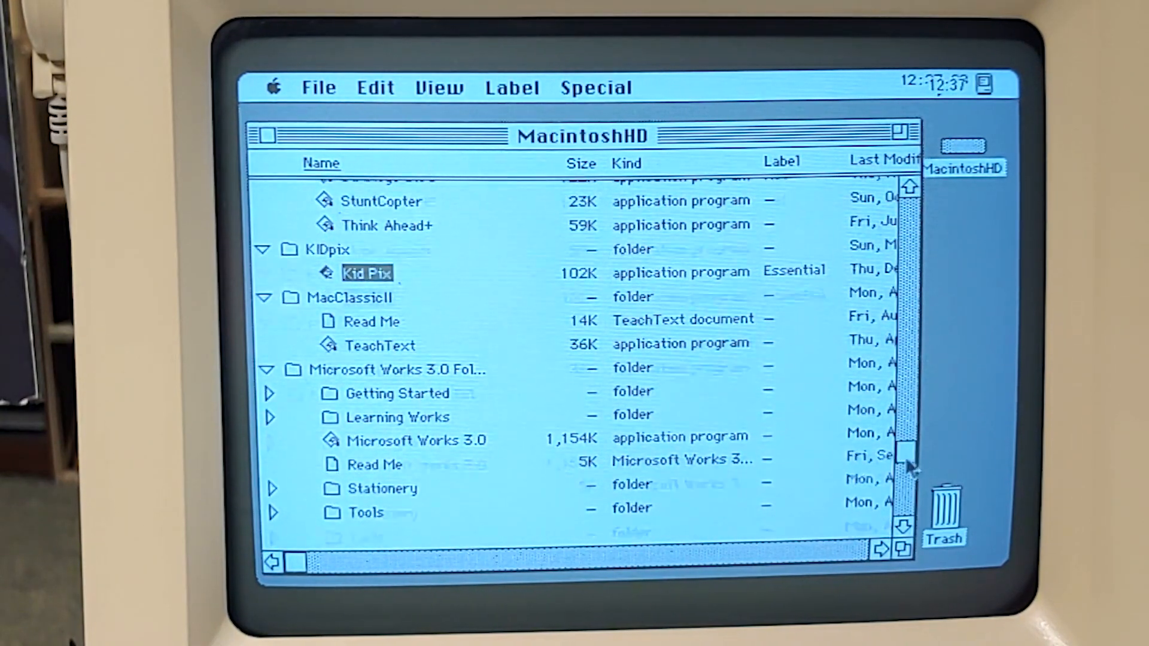
scroll("down", 3)
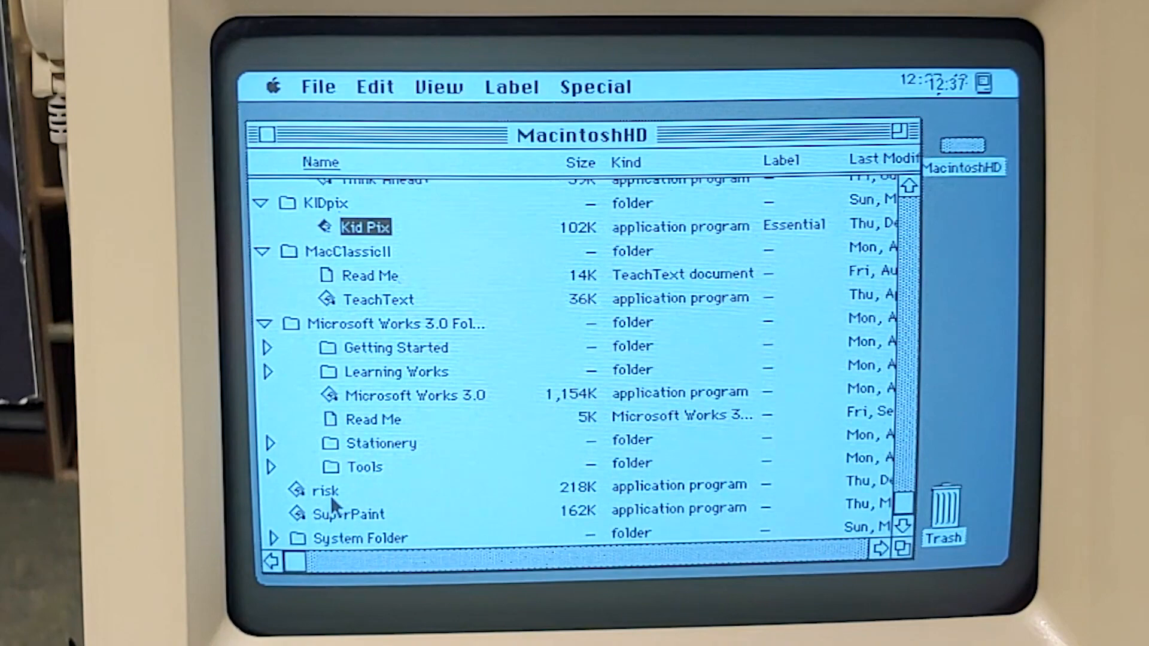
mouse_move(381, 381)
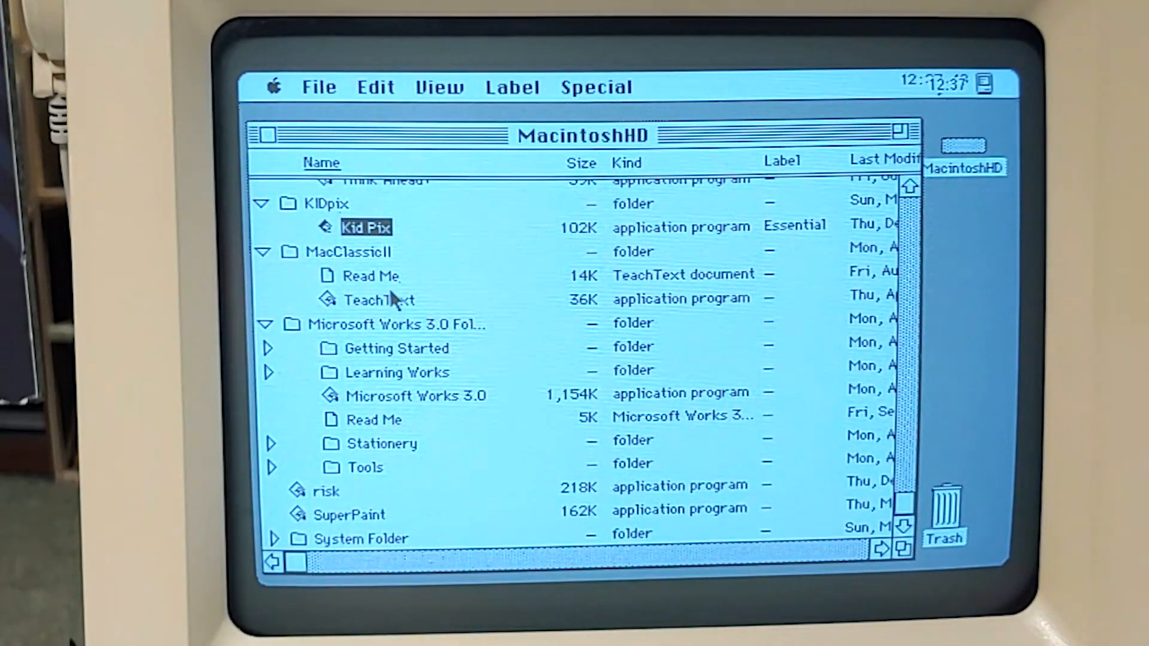
double_click(414, 395)
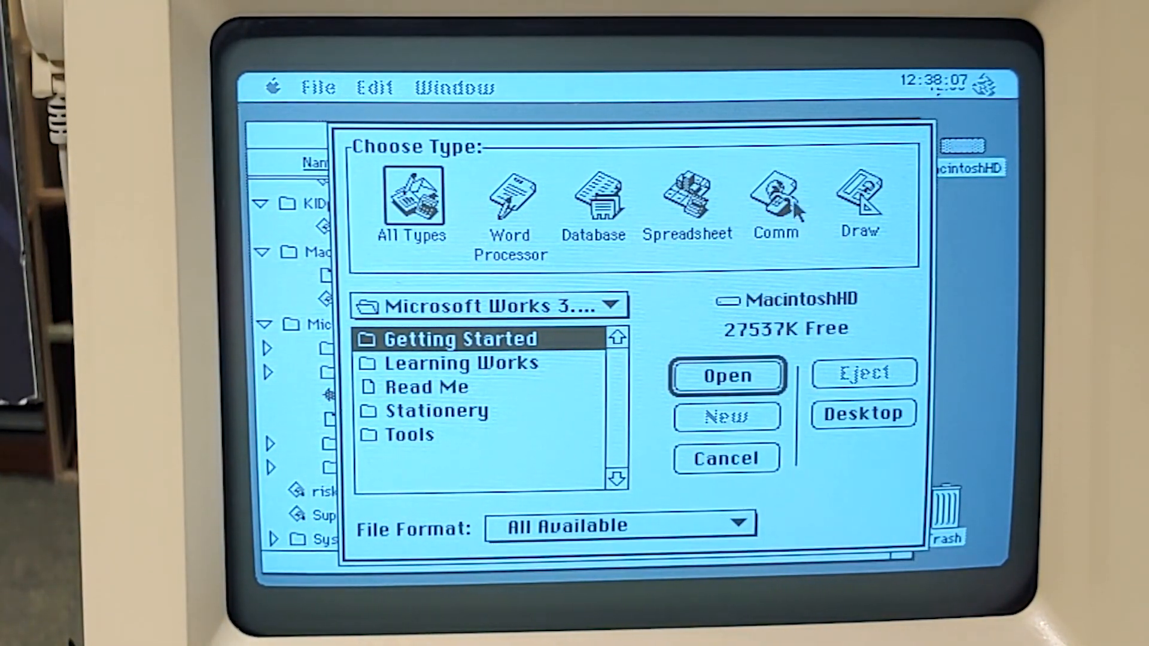
Step: Create a new Word Processor document and type 'RICX'
left_click(510, 199)
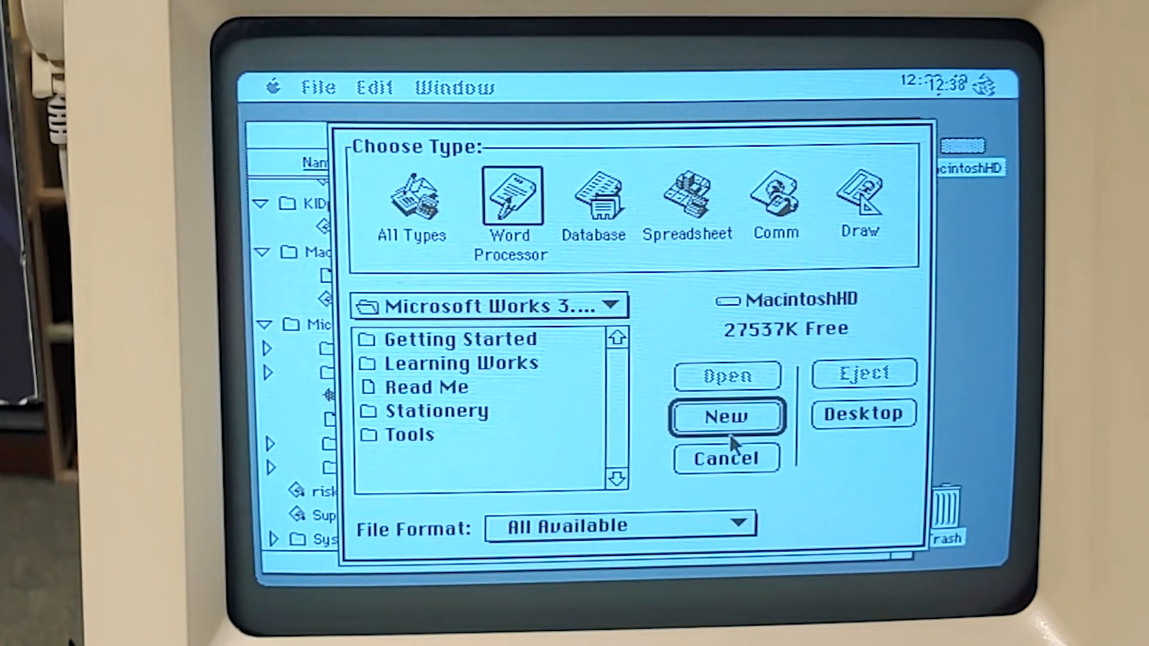
left_click(724, 458)
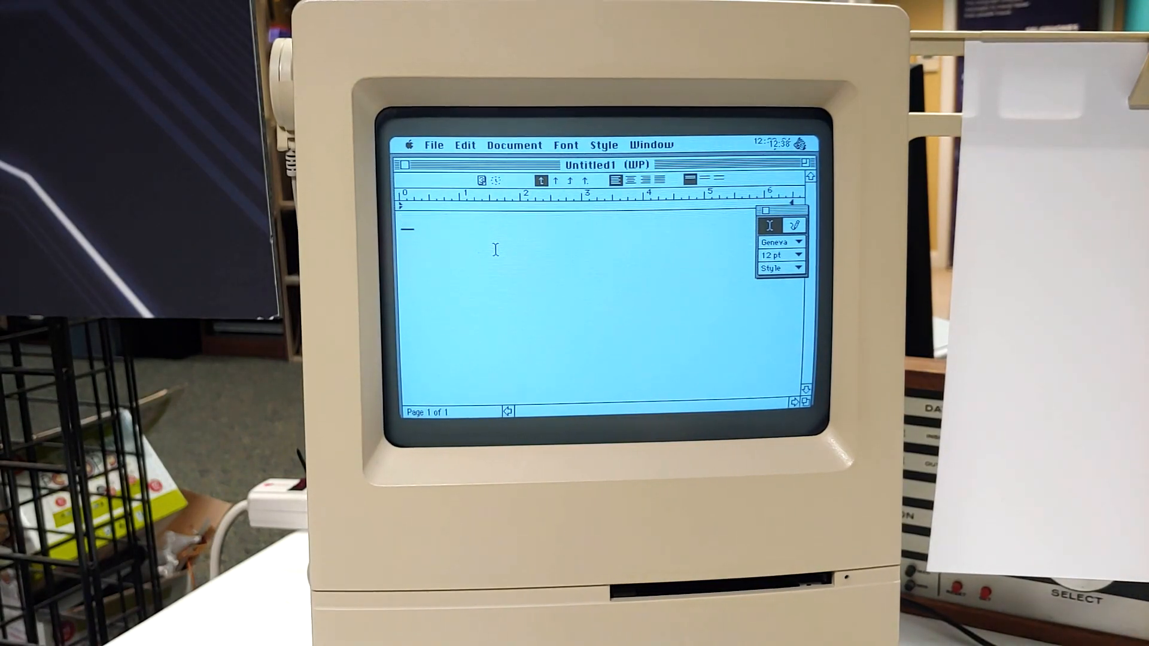
type("RICX")
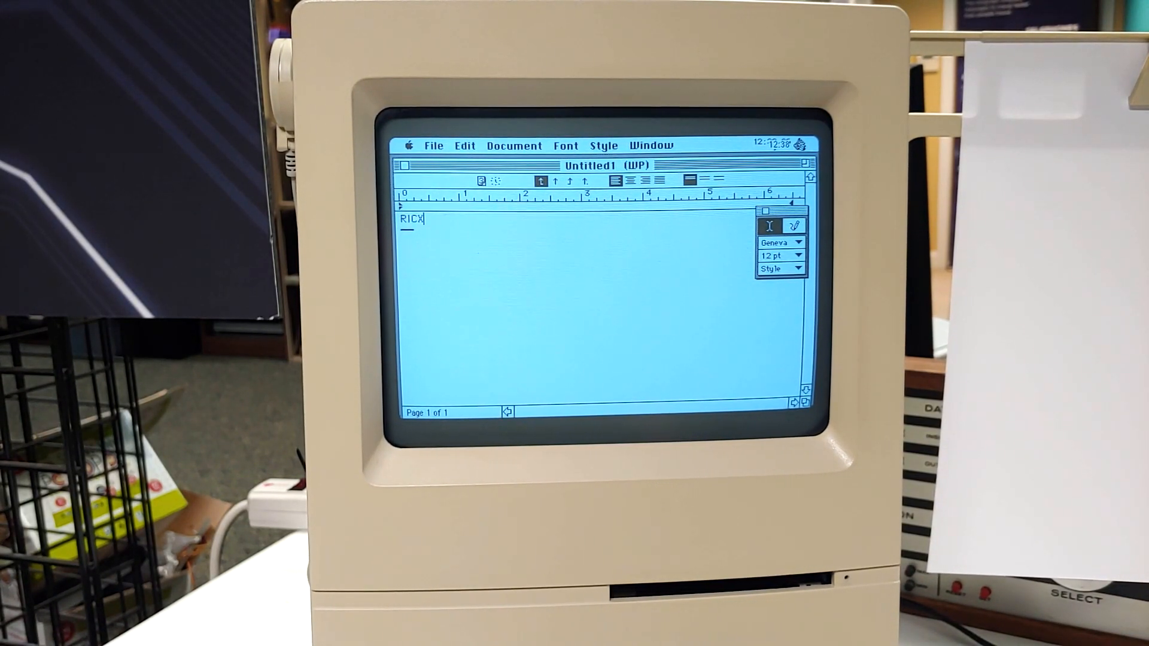